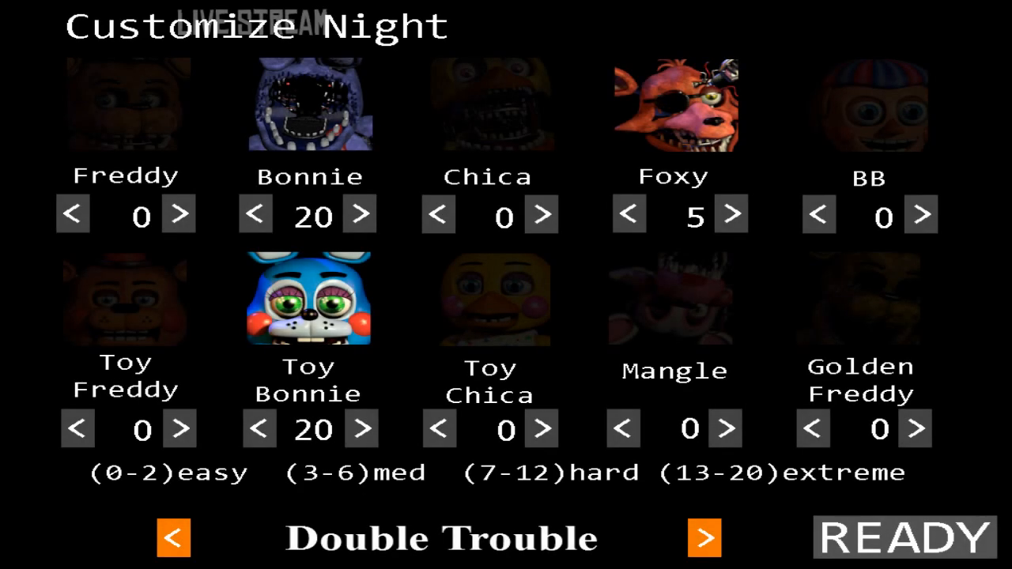
Step: Start the Double Trouble custom night, arriving in the office at 12 AM on Night 7
click(905, 538)
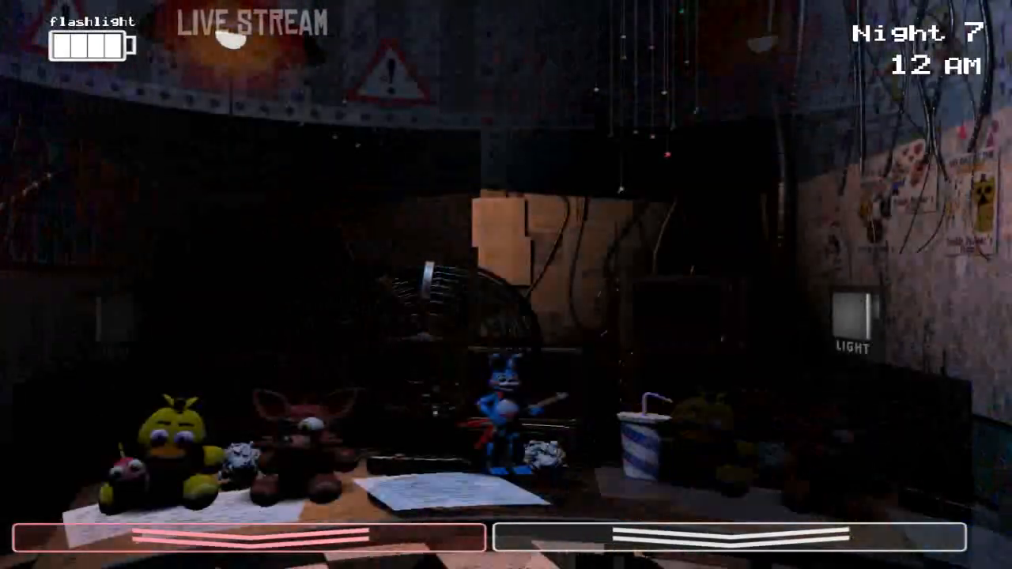
Step: Defend the office with the flashlight and mask until the clock reaches 4 AM
click(851, 315)
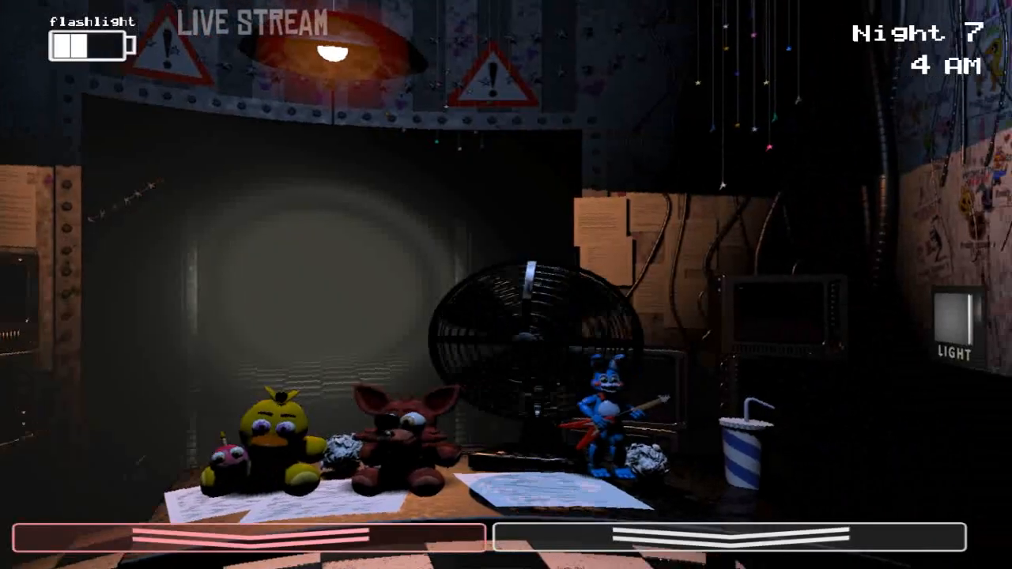
Step: Restart the custom night and play on to 1 AM with a full flashlight
click(965, 340)
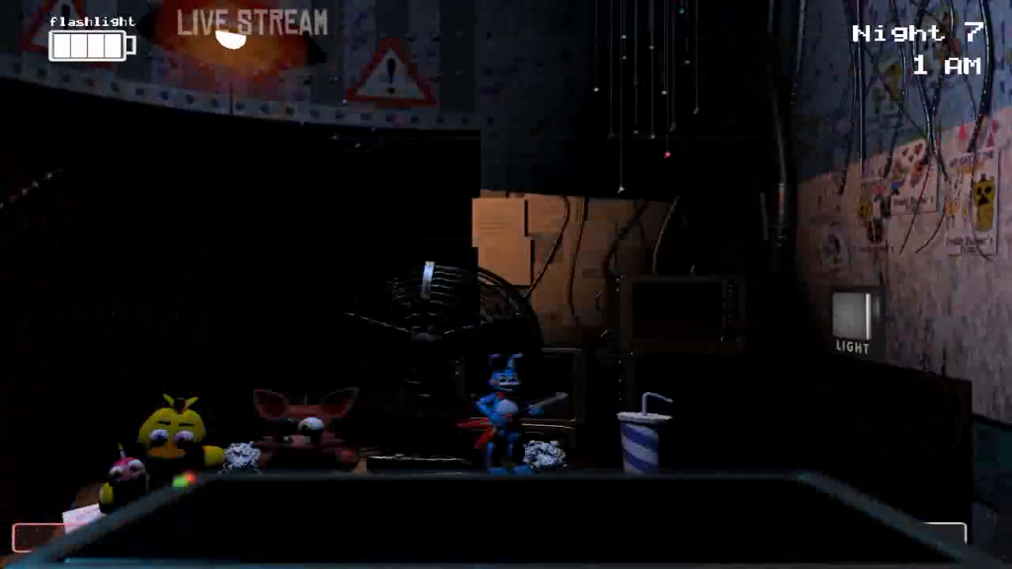
Step: Return to the Customize Night menu with the Double Trouble preset still loaded
click(852, 316)
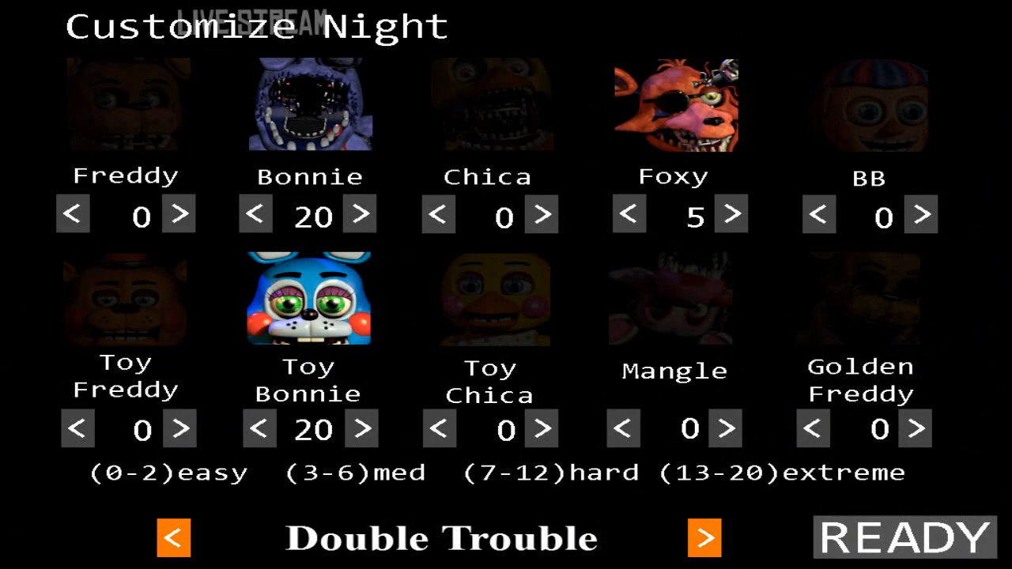
Step: Begin another Double Trouble attempt, view CAM 11 Prize Corner and wind up the music box
click(902, 538)
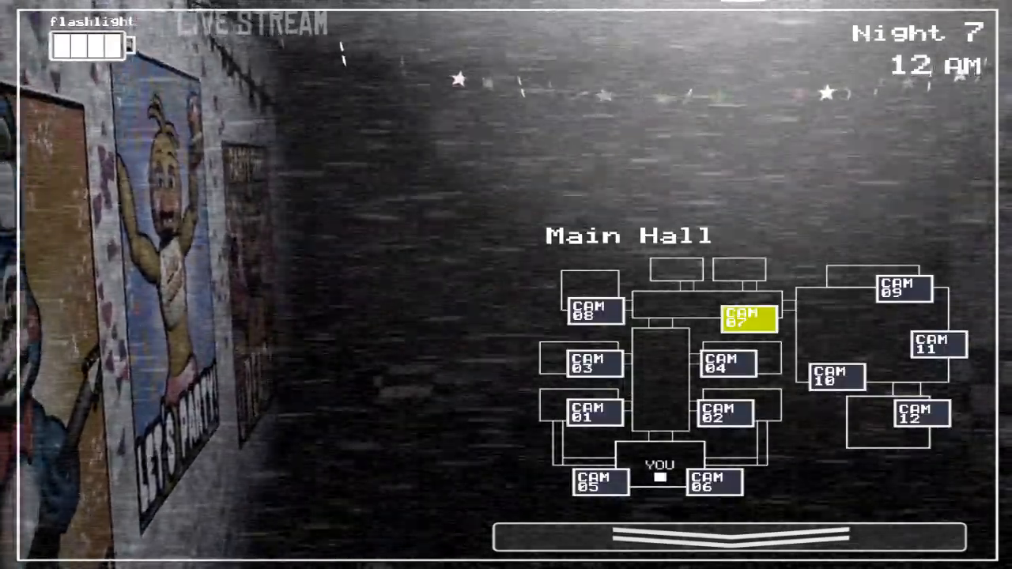
click(936, 343)
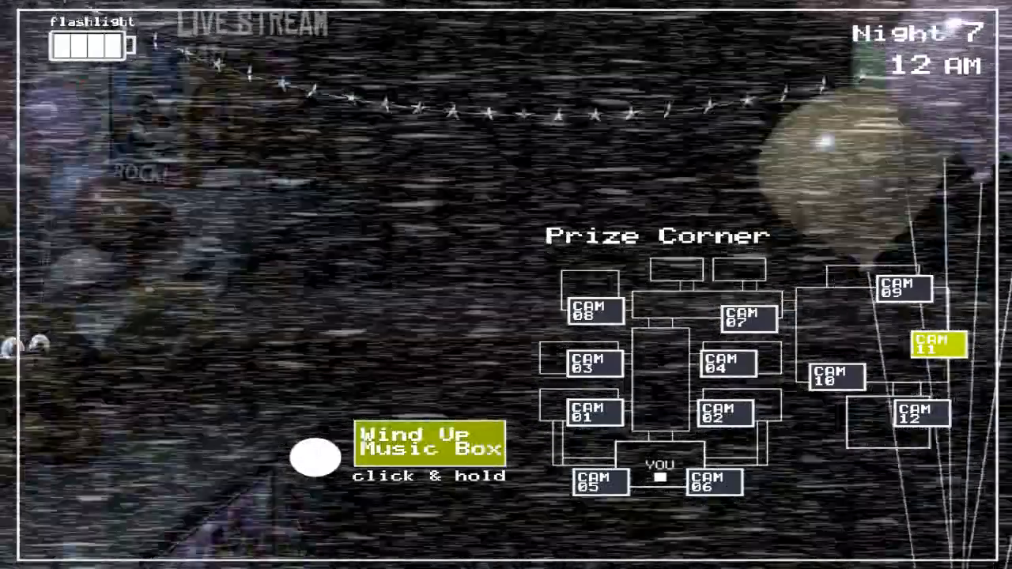
click(316, 458)
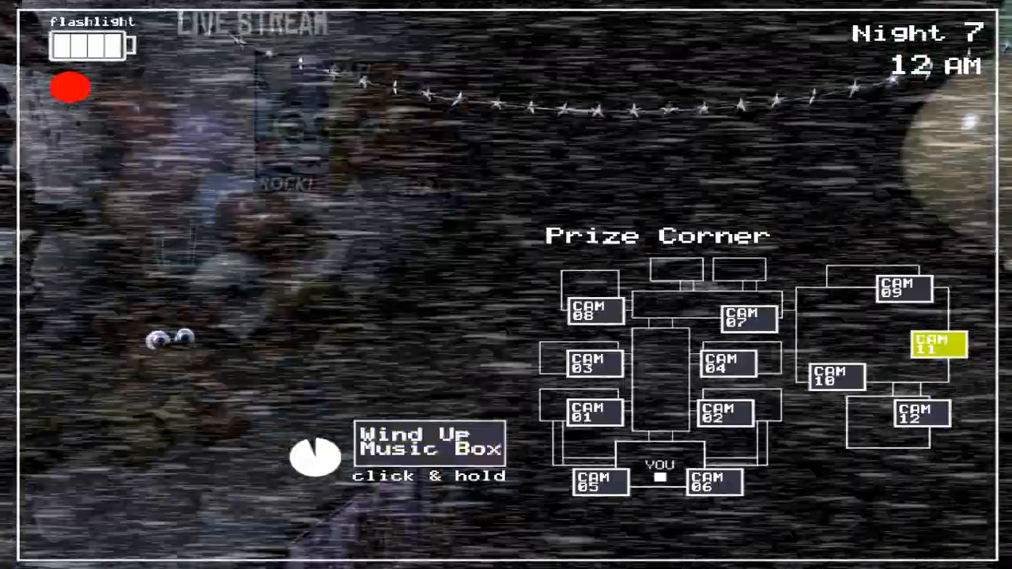